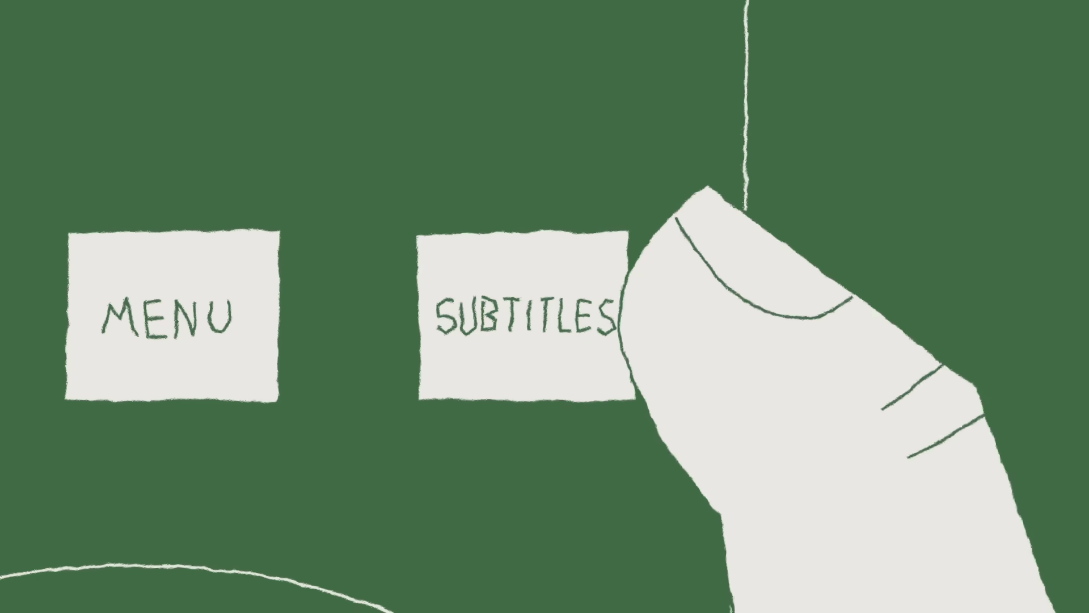
{"action": "left_click", "coordinate": [520, 318]}
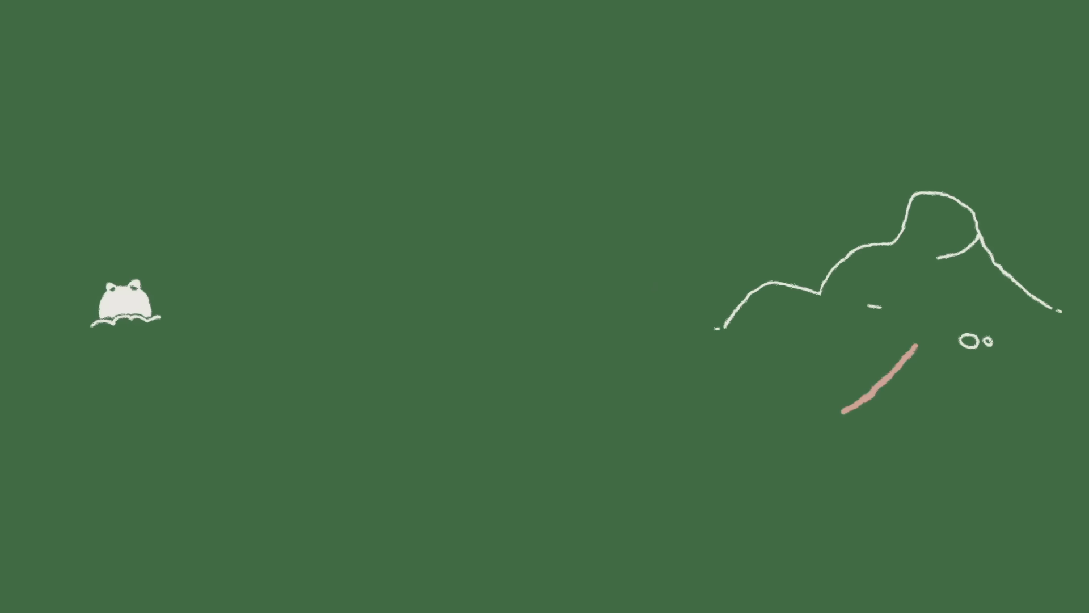
{"action": "left_click_drag", "start_coordinate": [917, 351], "coordinate": [291, 445]}
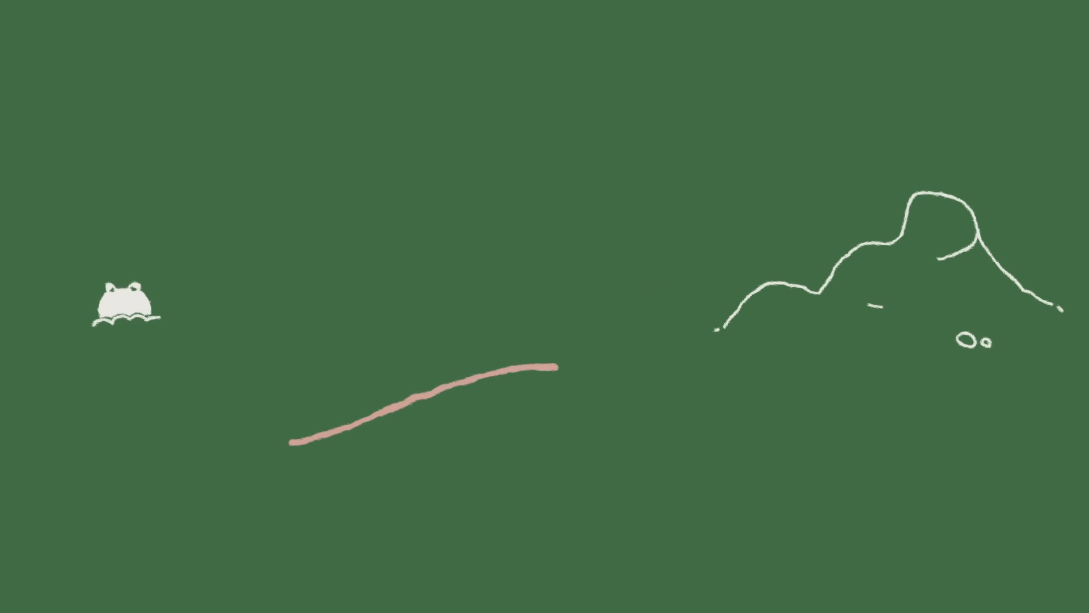